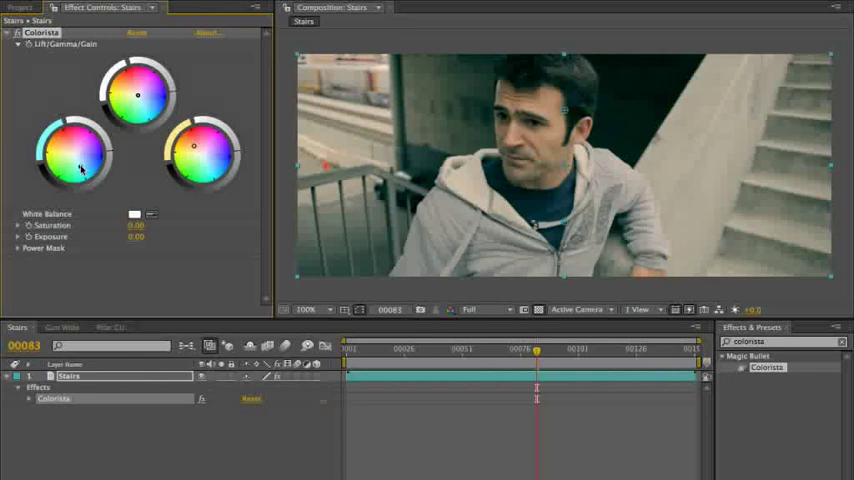
Step: Nudge the Colorista colour wheels toward warmer, more saturated tones on the Stairs layer
drag(82, 170, 80, 164)
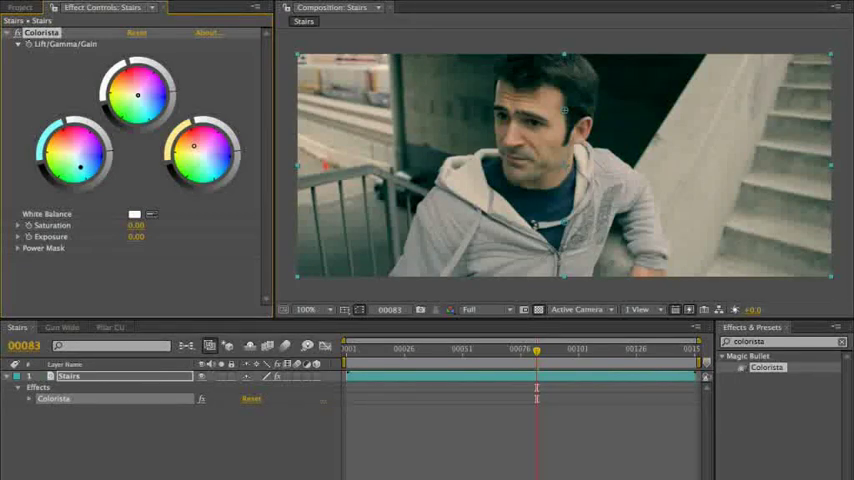
mouse_move(44, 78)
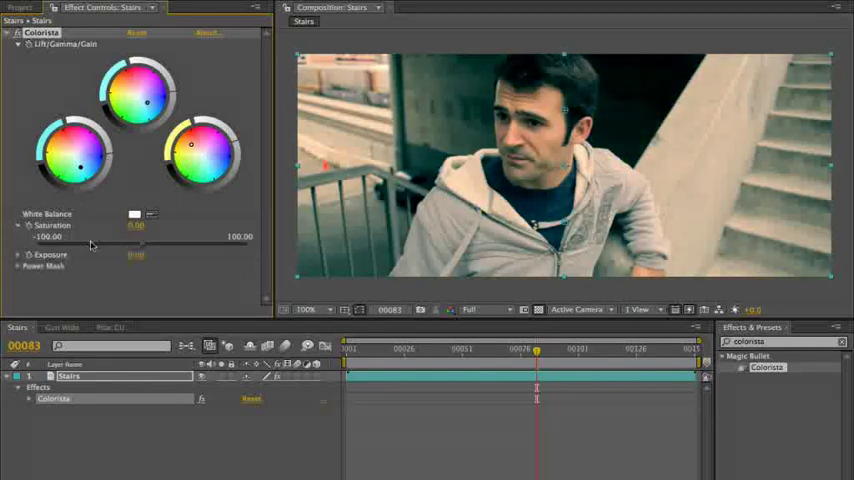
Step: Drop a second Colorista effect onto the Stairs layer and expose its Power Mask settings
drag(92, 244, 176, 244)
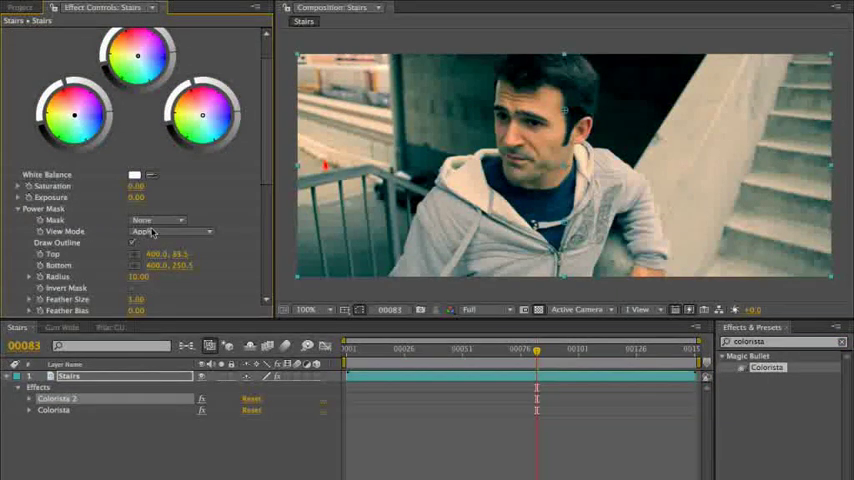
Step: Set Colorista 2's Power Mask shape to Rectangle
click(156, 220)
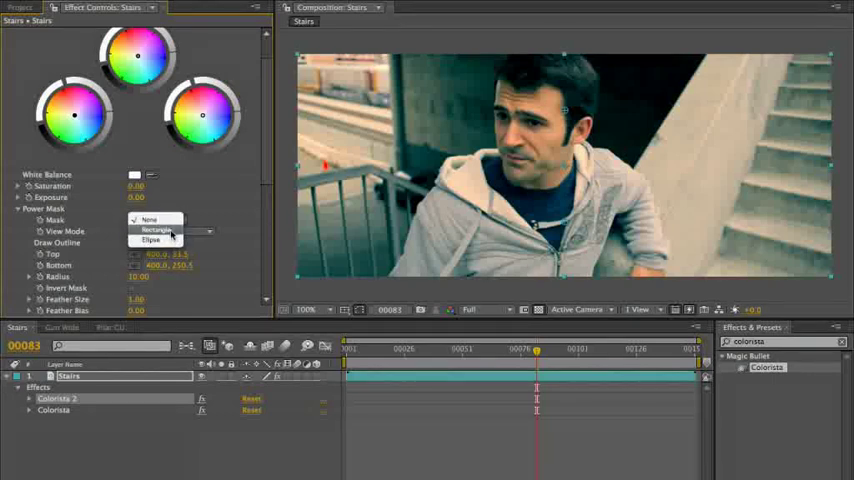
click(156, 230)
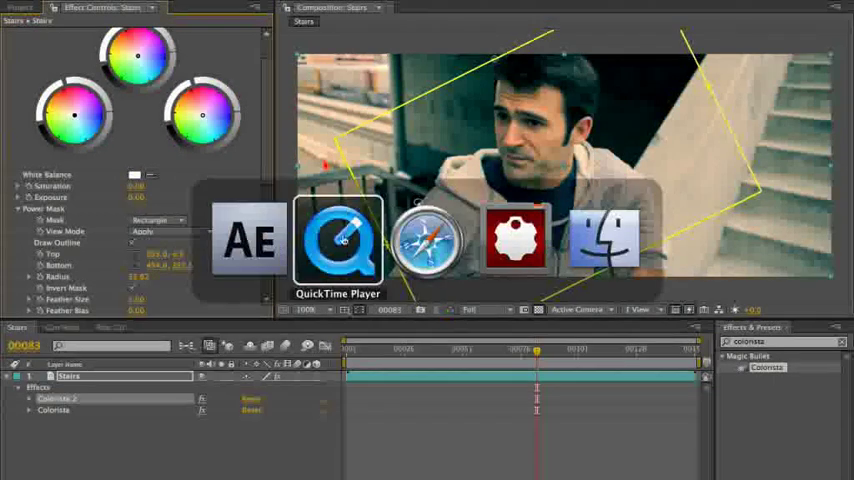
click(338, 240)
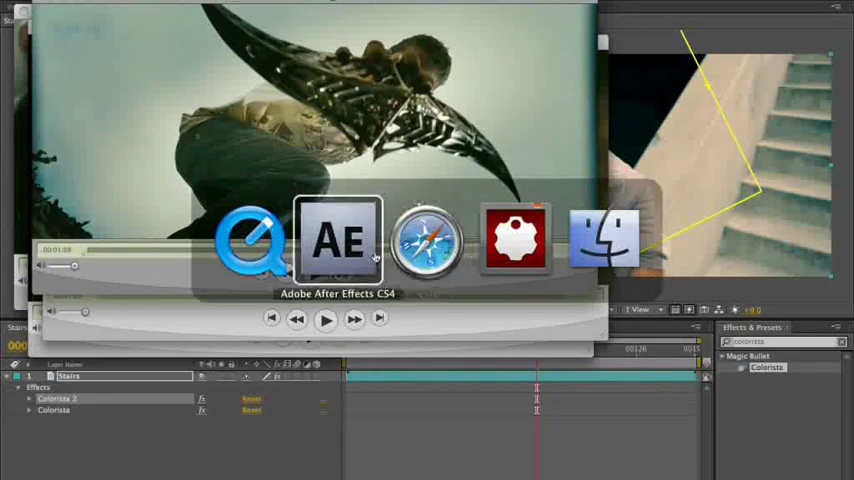
click(336, 236)
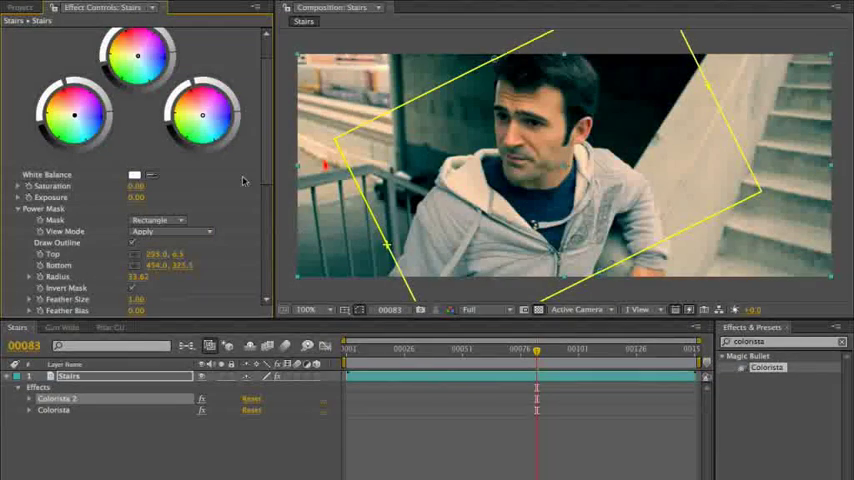
Step: Scroll Effect Controls to reach the mask feather and first Colorista saturation settings
scroll(down, 3)
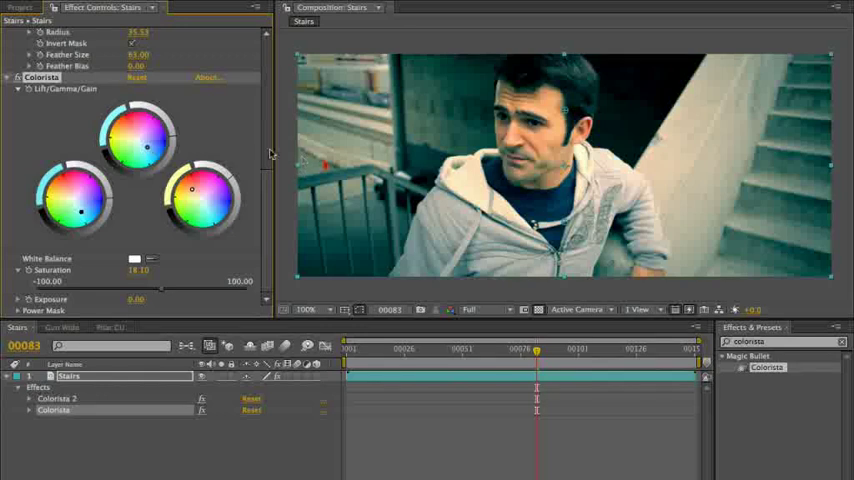
Step: Scroll Effect Controls before bringing up the reference movies in QuickTime Player
scroll(down, 3)
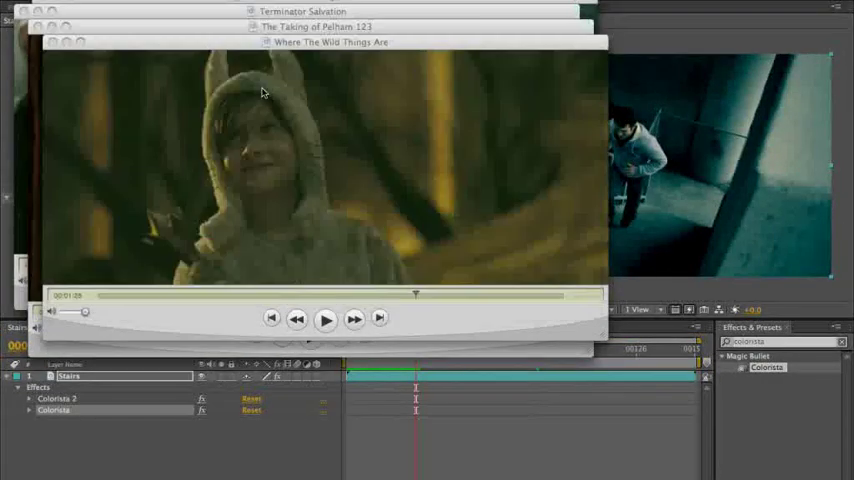
Step: Return from QuickTime Player to the After Effects Stairs composition
click(304, 12)
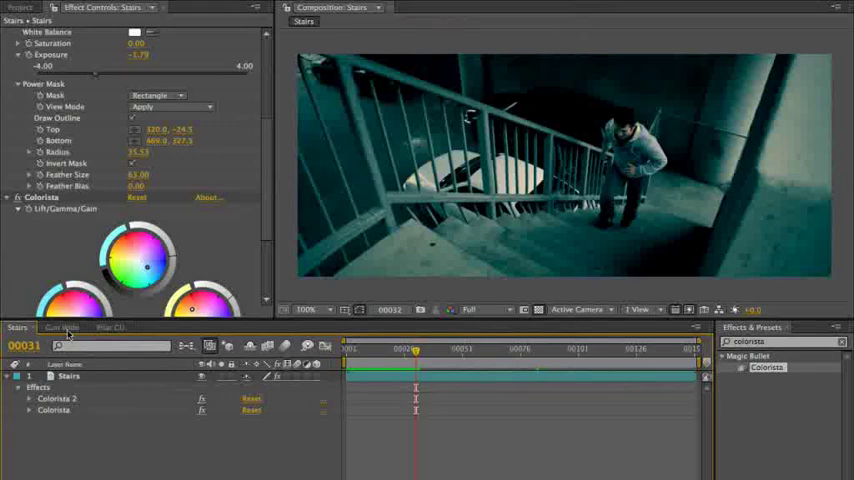
Step: Apply the Looks effect to the Gun Wide comp and launch its look editor
click(62, 328)
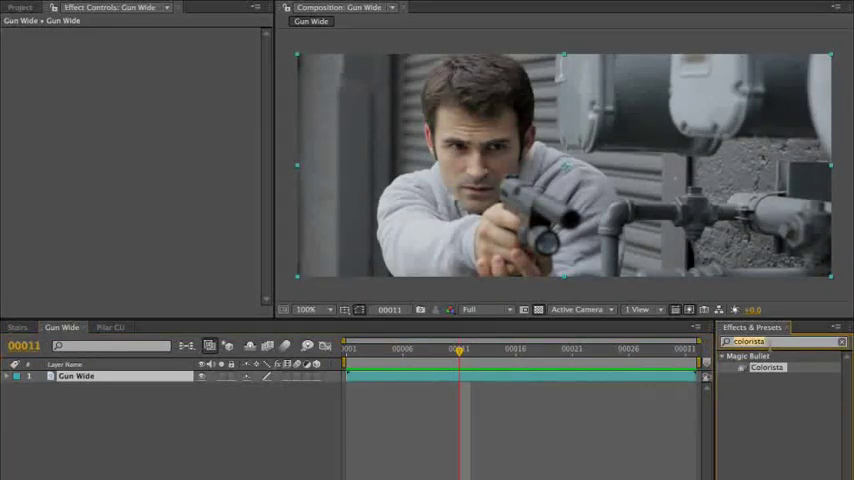
text(looks)
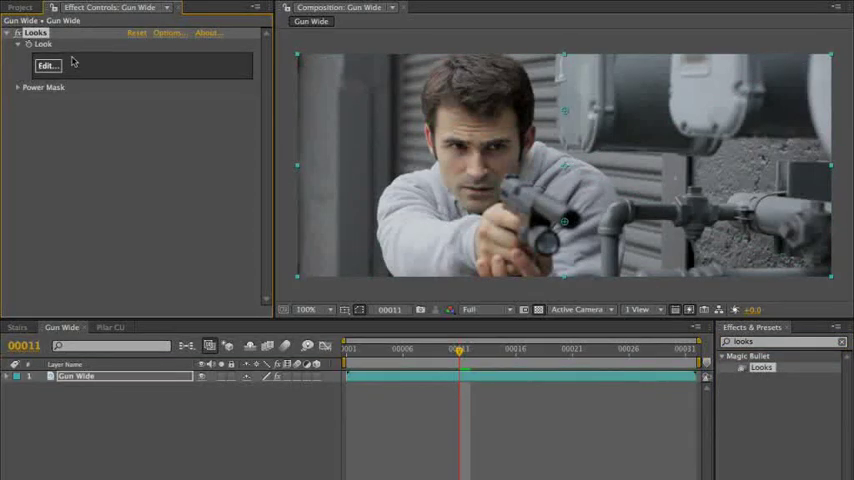
click(46, 64)
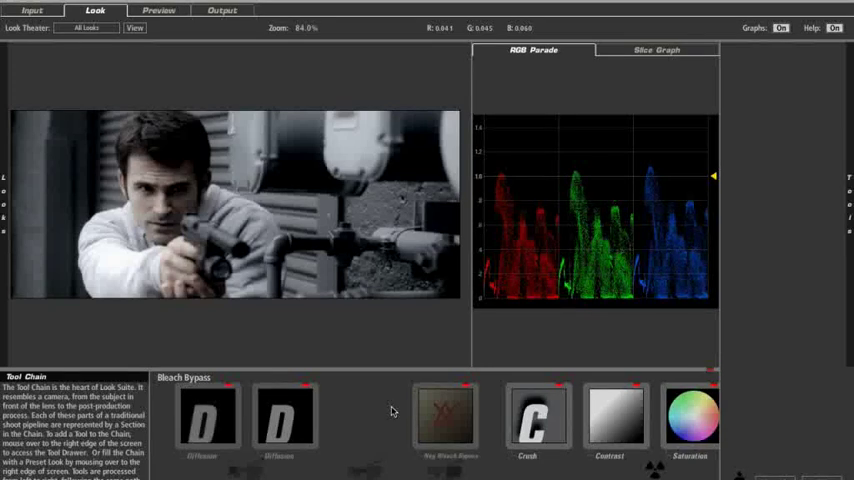
Step: Inspect Neg Bleach Bypass and add Lift-Gamma-Gain to the tool chain
click(448, 418)
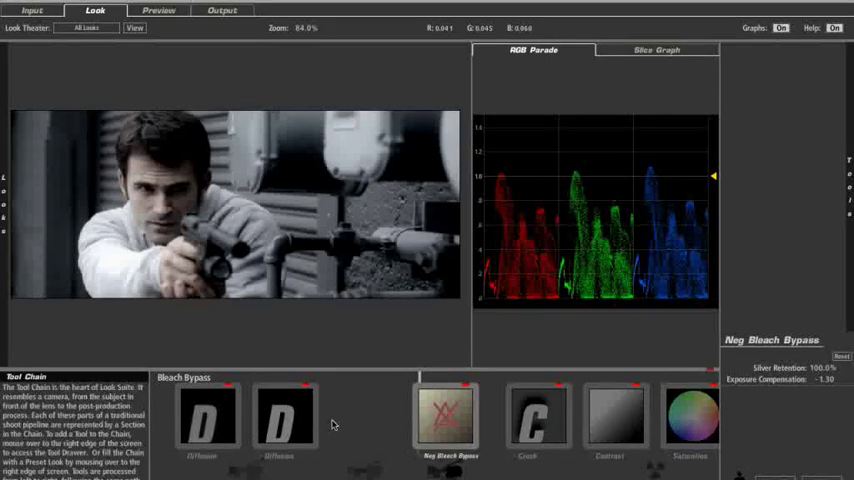
mouse_move(210, 416)
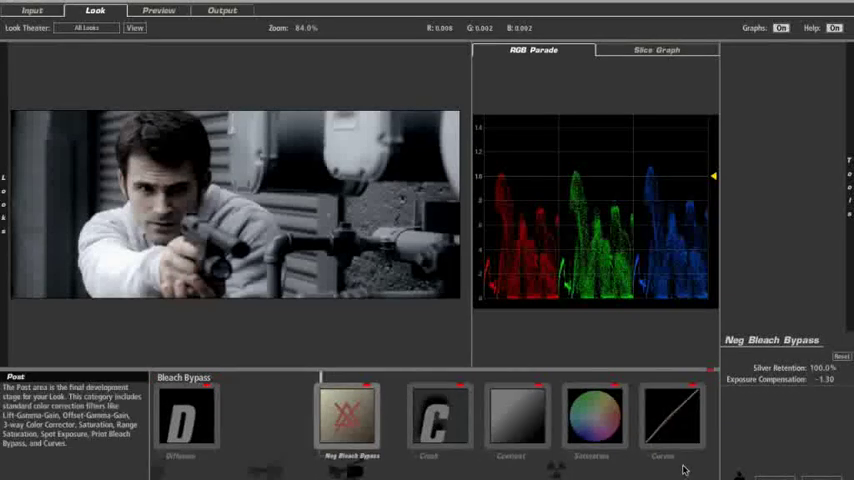
mouse_move(672, 416)
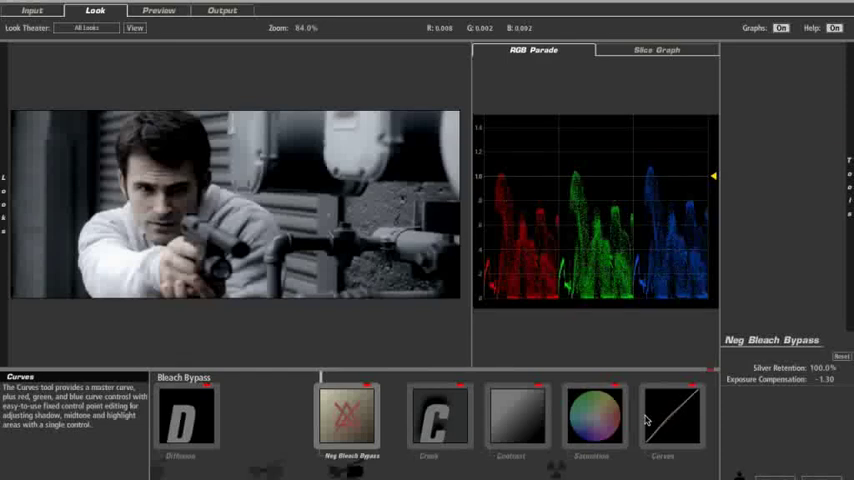
mouse_move(512, 410)
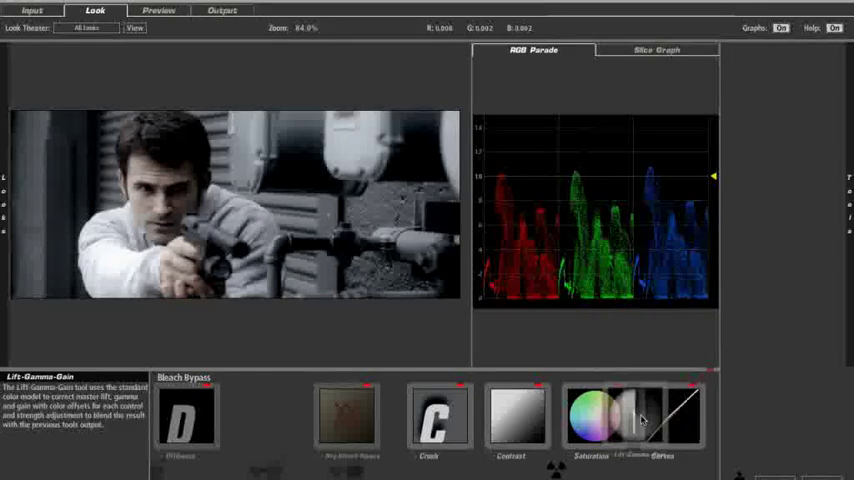
click(676, 420)
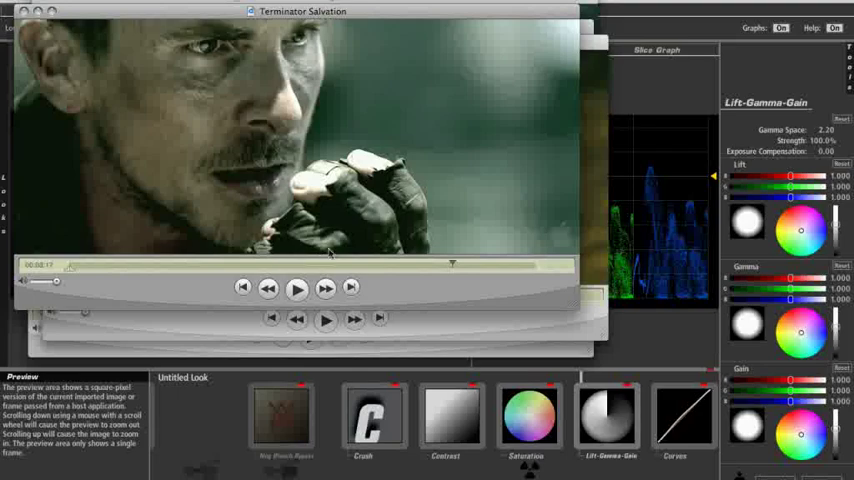
click(296, 288)
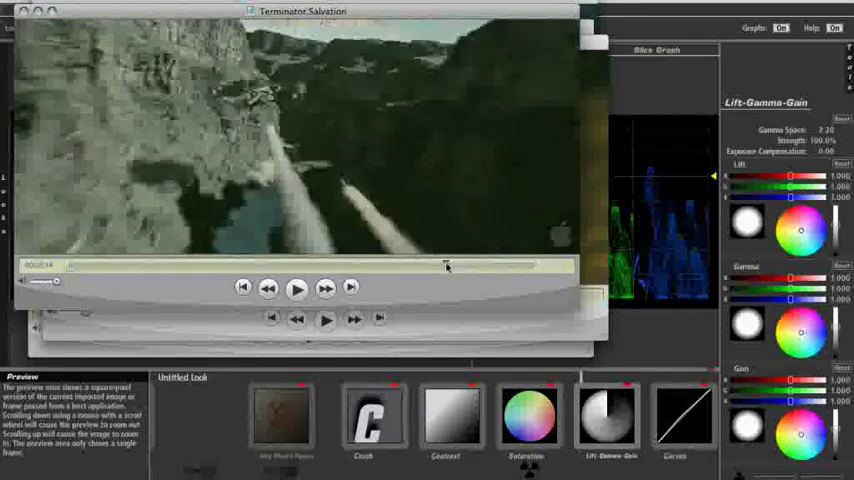
click(296, 288)
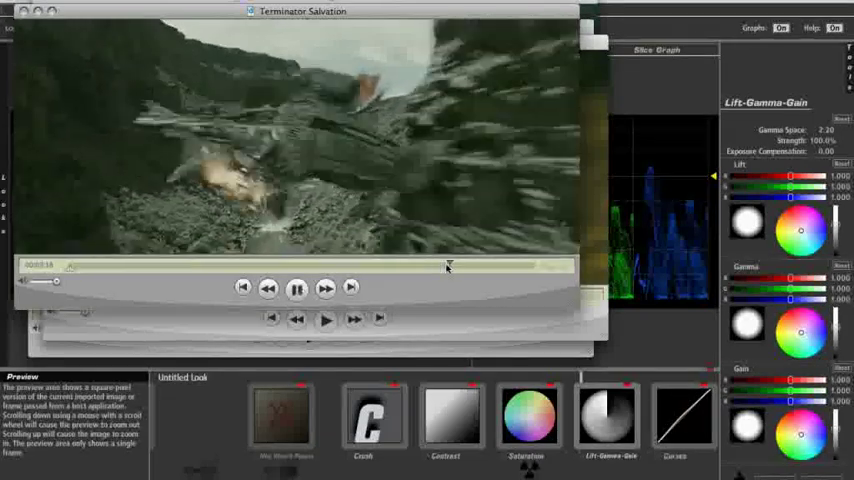
click(296, 288)
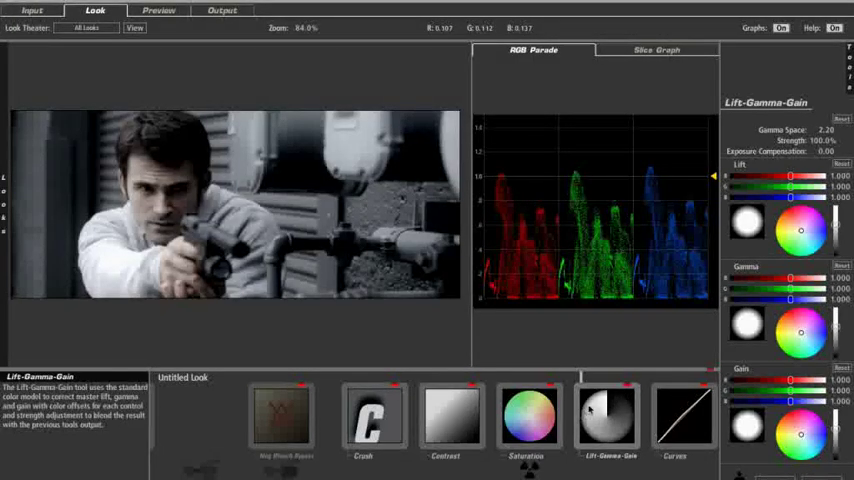
Step: Lower the Saturation tool and adjust the Lift-Gamma-Gain wheels on the actor shot
click(528, 420)
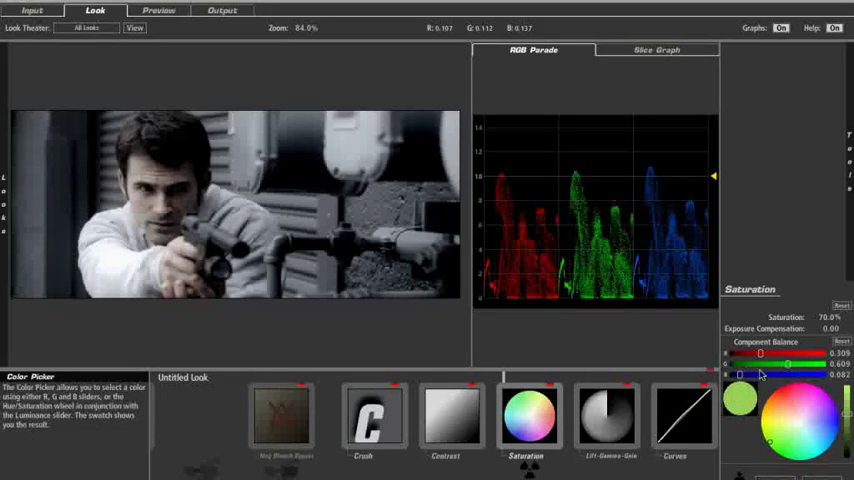
mouse_move(530, 412)
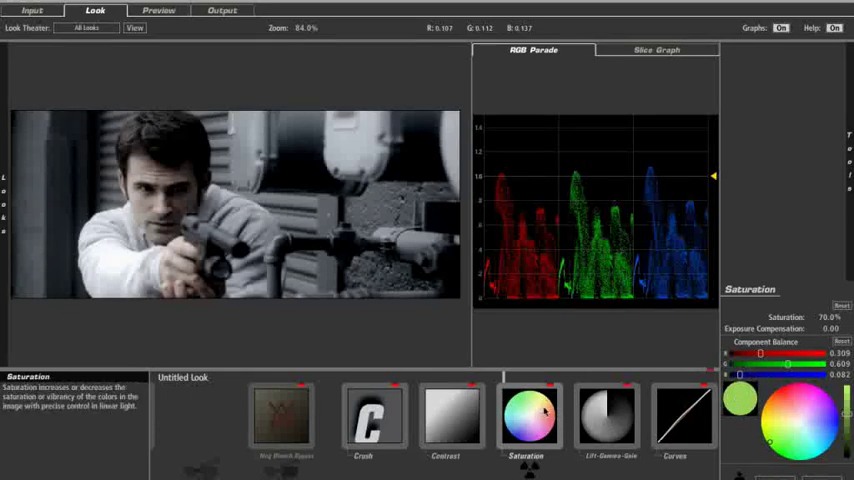
mouse_move(610, 414)
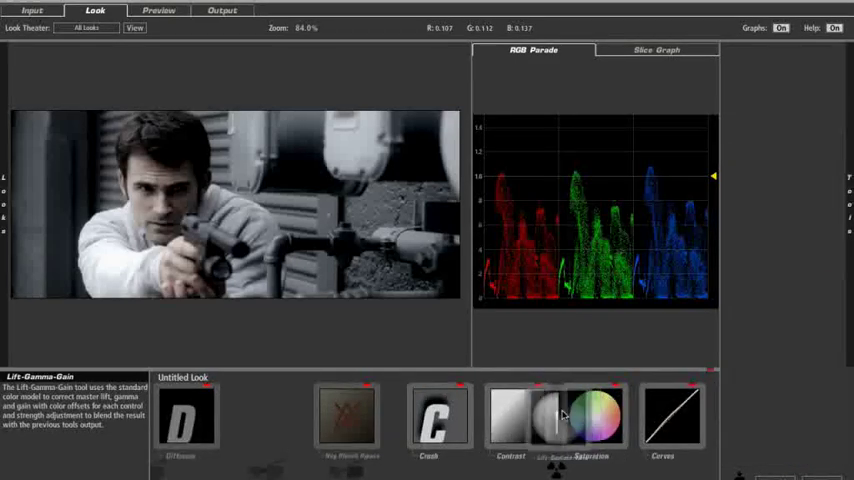
click(594, 416)
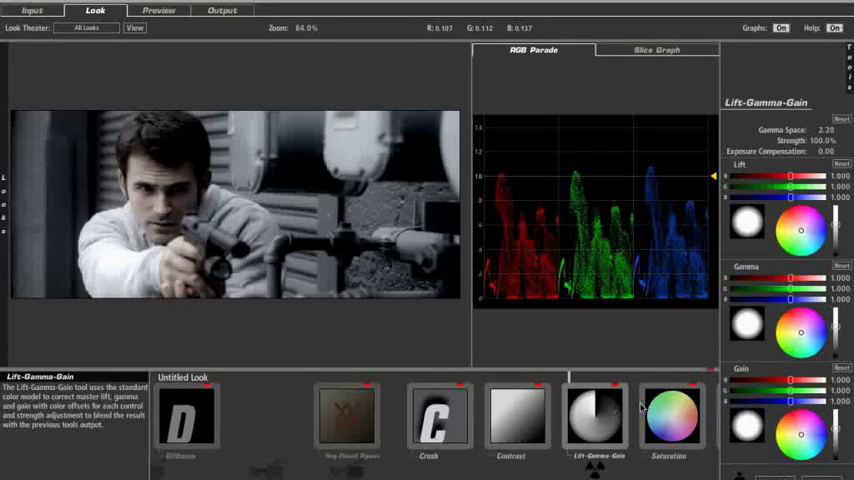
mouse_move(672, 416)
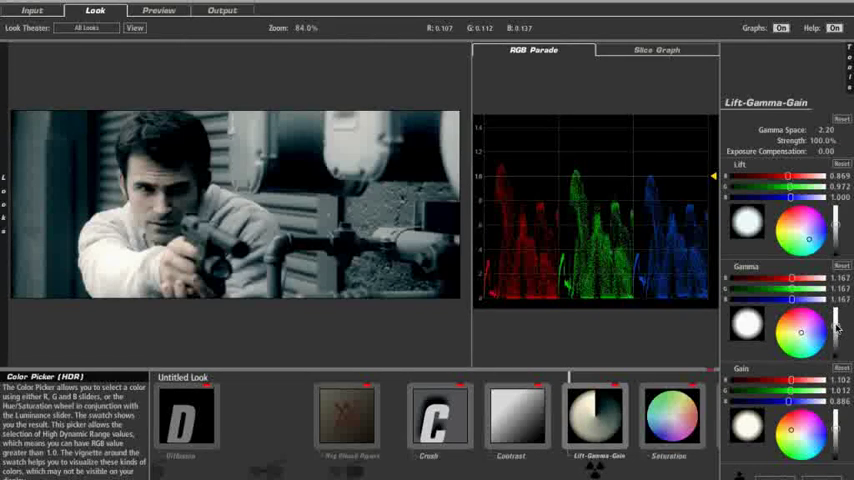
Step: Add a second Diffusion tool to the look's tool chain
click(186, 420)
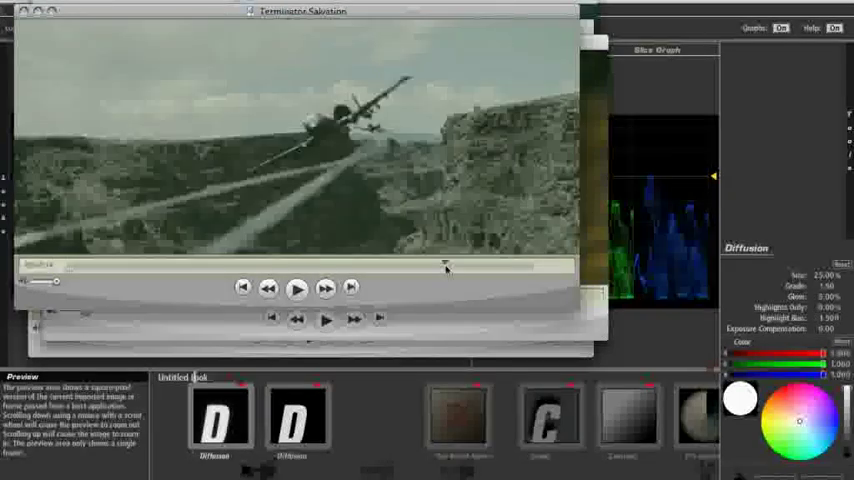
Step: Scrub the Terminator Salvation reference from the aircraft shot to the green-tinted face close-up
drag(444, 266, 454, 266)
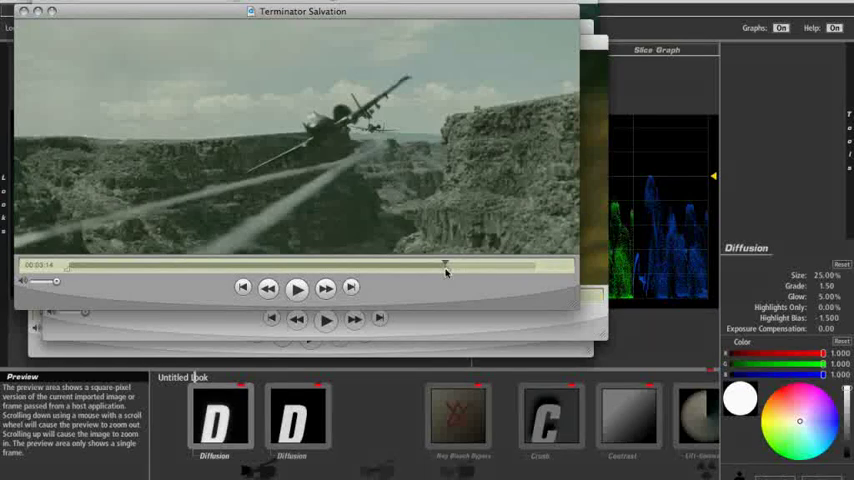
drag(444, 266, 452, 266)
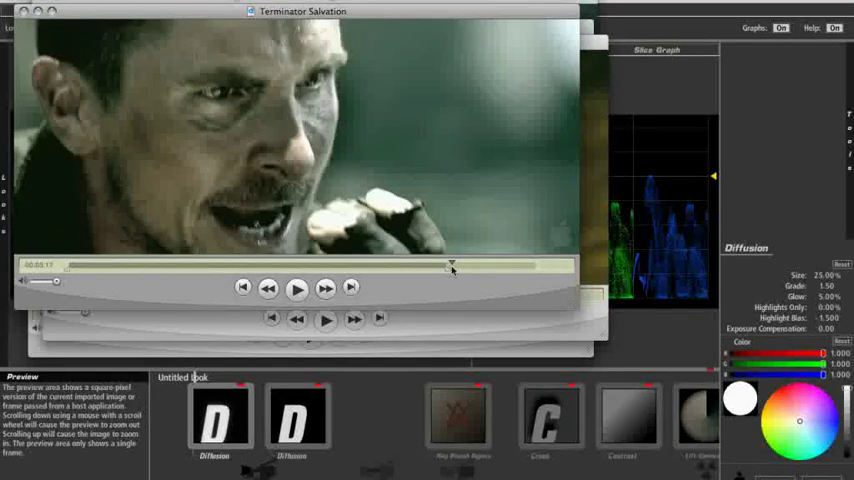
mouse_move(404, 272)
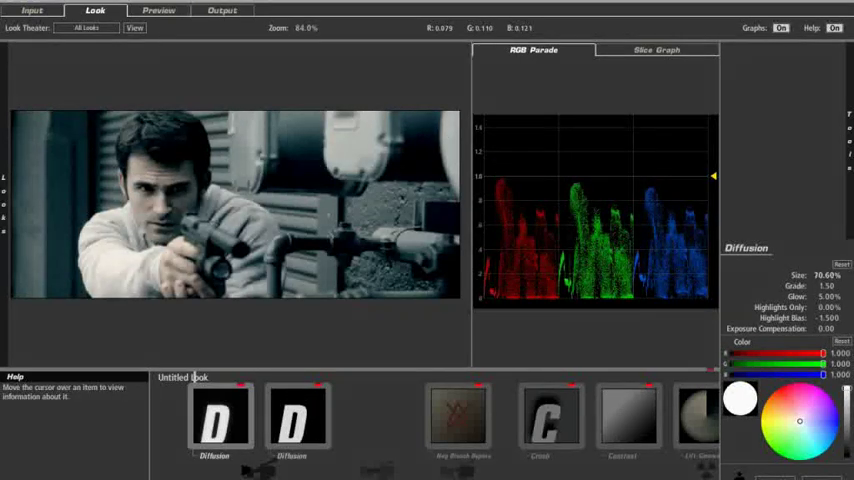
mouse_move(620, 420)
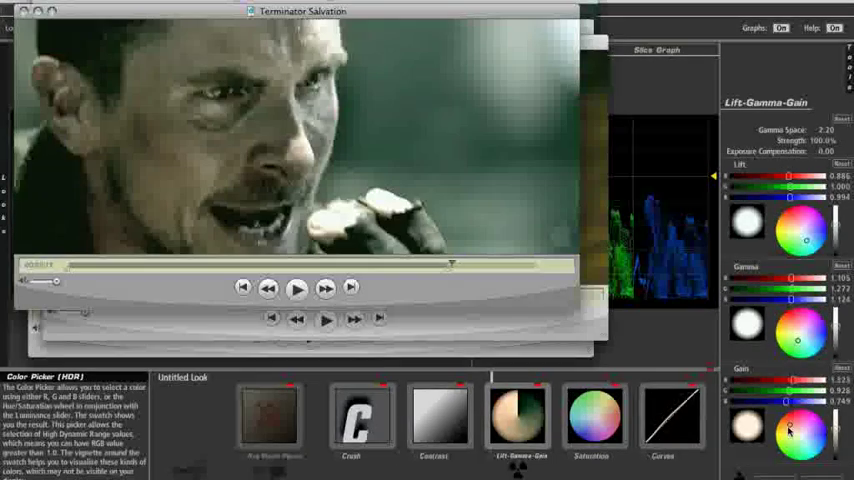
Step: Apply the finished look so the Gun Wide composition shows the desaturated, cool-toned grade
click(590, 416)
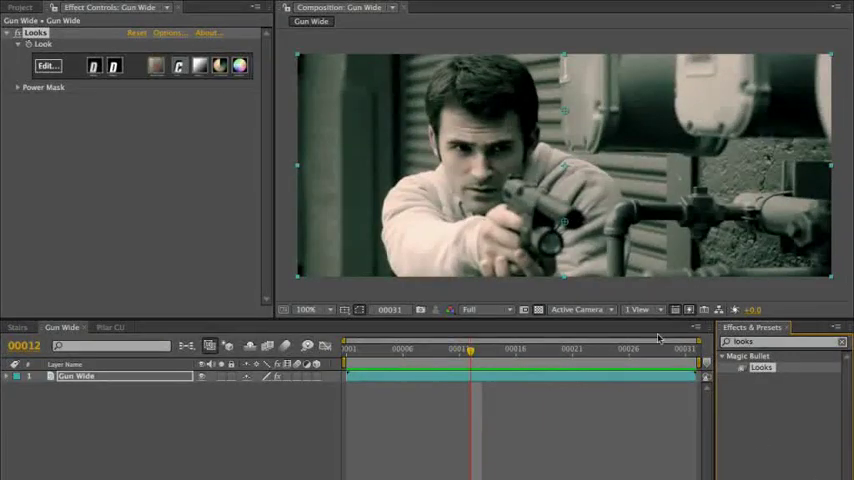
Step: Reopen the look via Edit in the Looks effect controls, tweak it, and apply it again
click(48, 64)
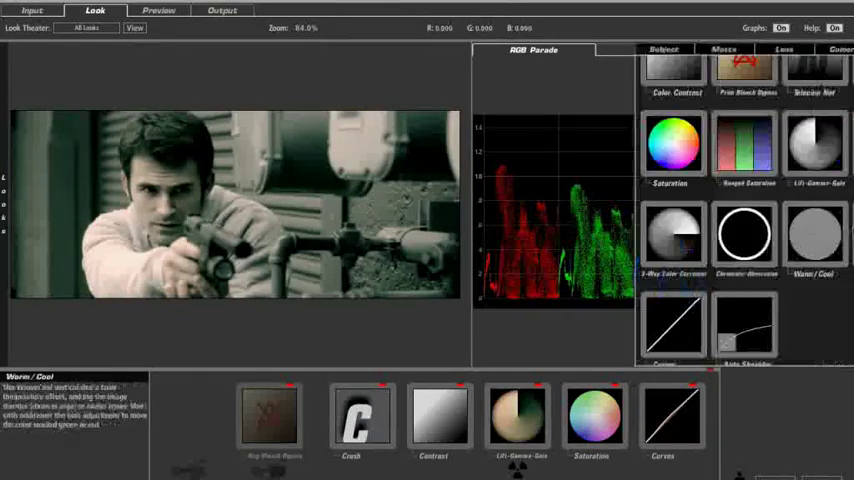
click(704, 48)
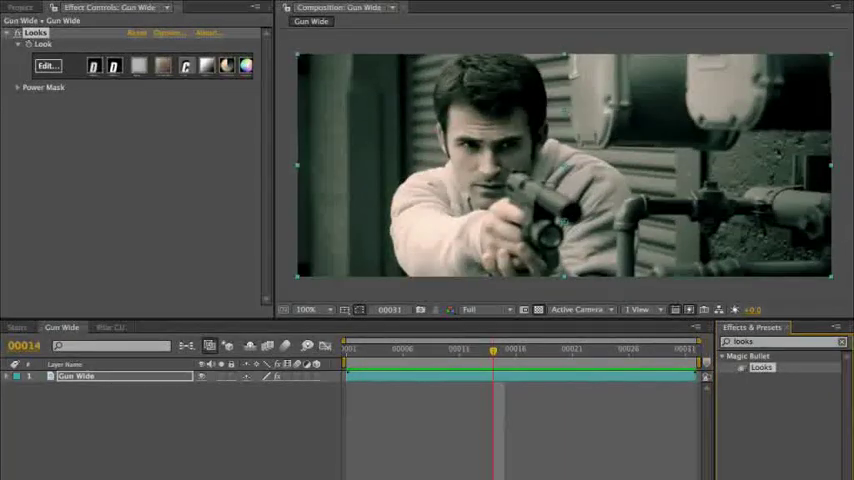
Step: Switch to QuickTime Player and scrub into The Taking of Pelham 123 subway-car footage
key(cmd+tab)
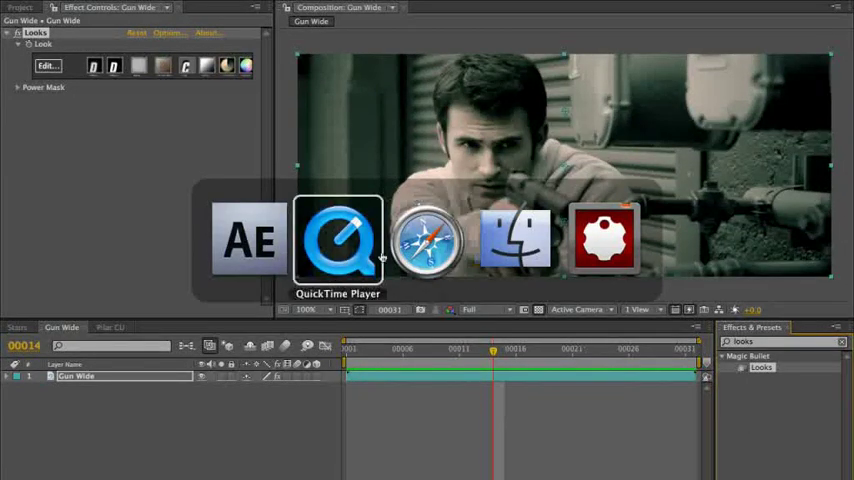
click(338, 240)
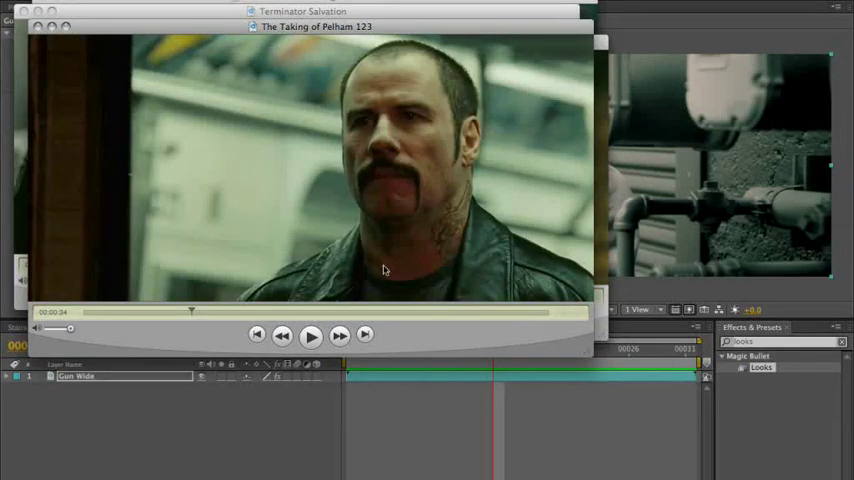
drag(192, 312, 196, 312)
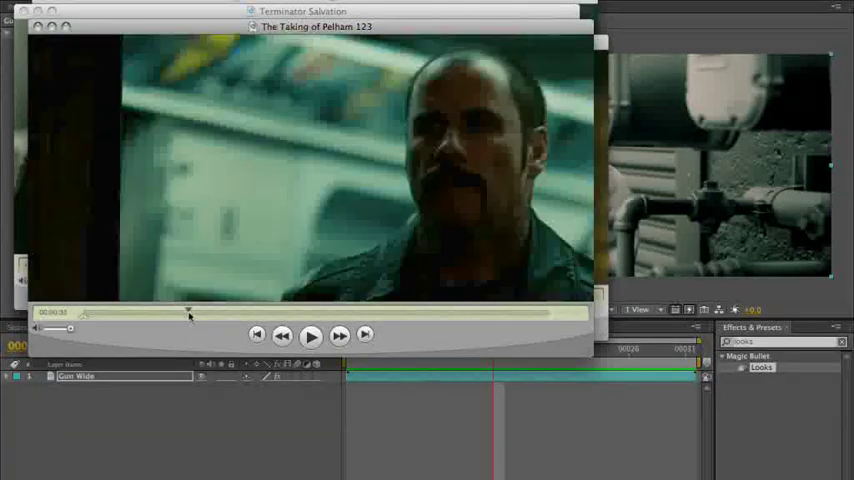
Step: Play, pause and resume the Pelham 123 reference clip to study the subway scenes
click(312, 336)
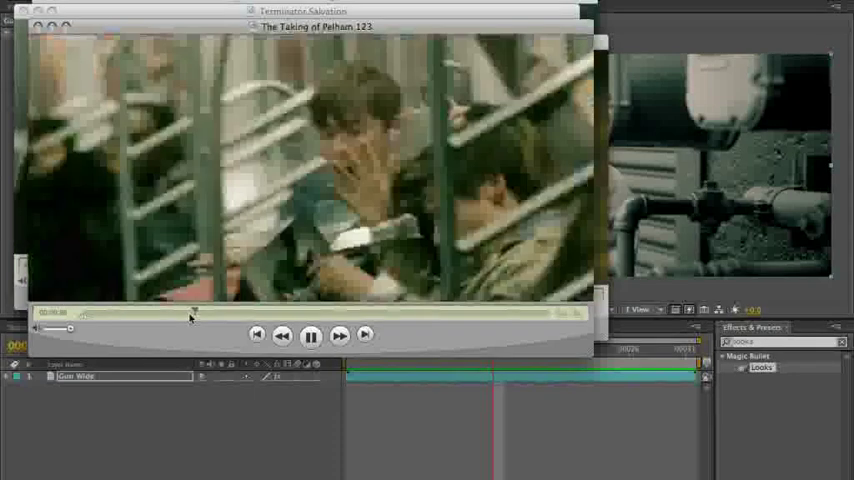
click(312, 334)
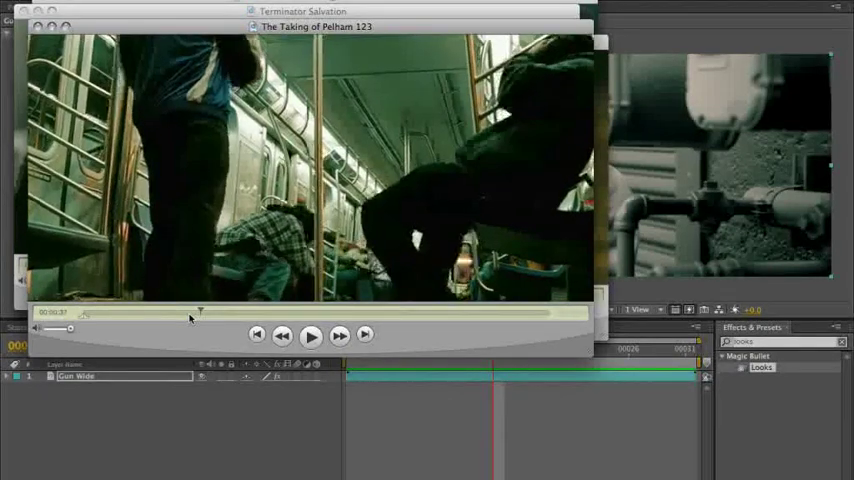
click(312, 336)
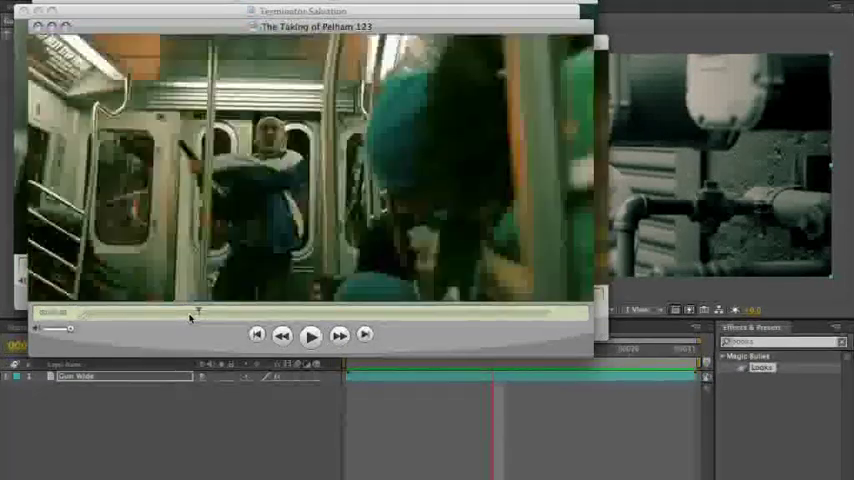